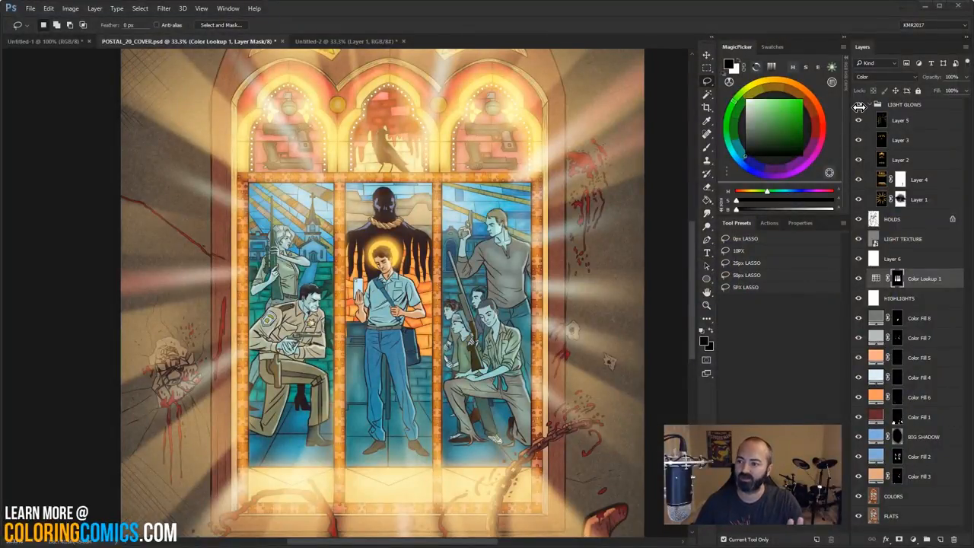
Step: Toggle the light-beam layer on the cover to compare, then switch to the Untitled-1 black canvas
left_click(860, 104)
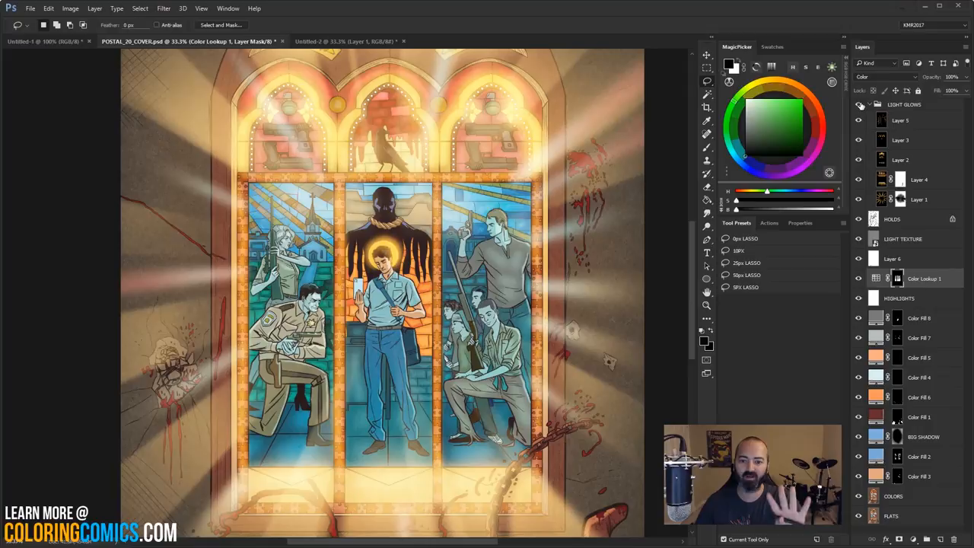
mouse_move(859, 104)
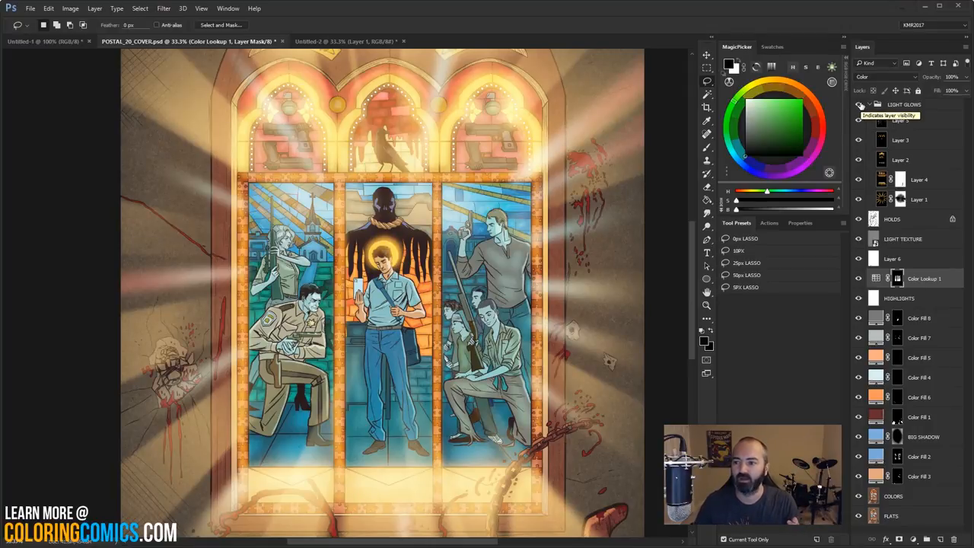
left_click(860, 105)
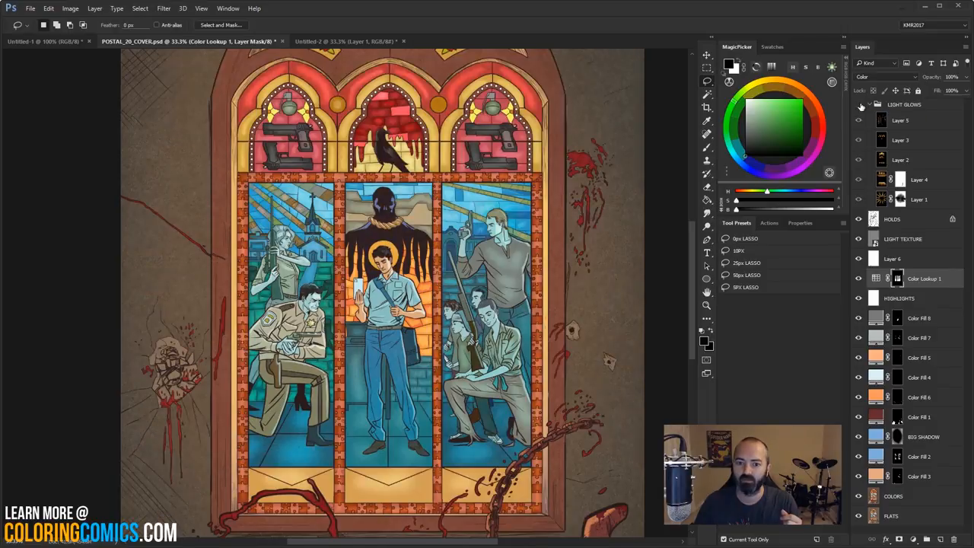
left_click(859, 105)
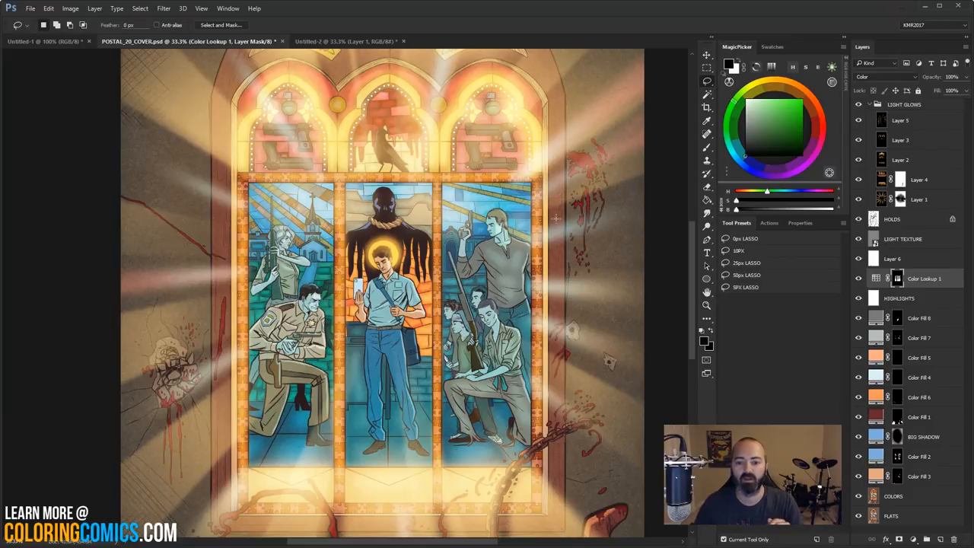
mouse_move(577, 121)
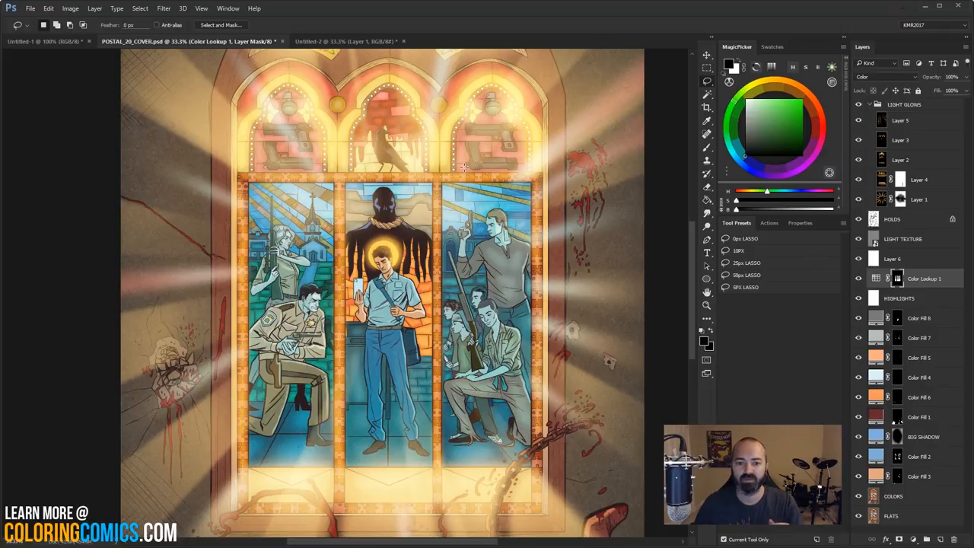
mouse_move(544, 184)
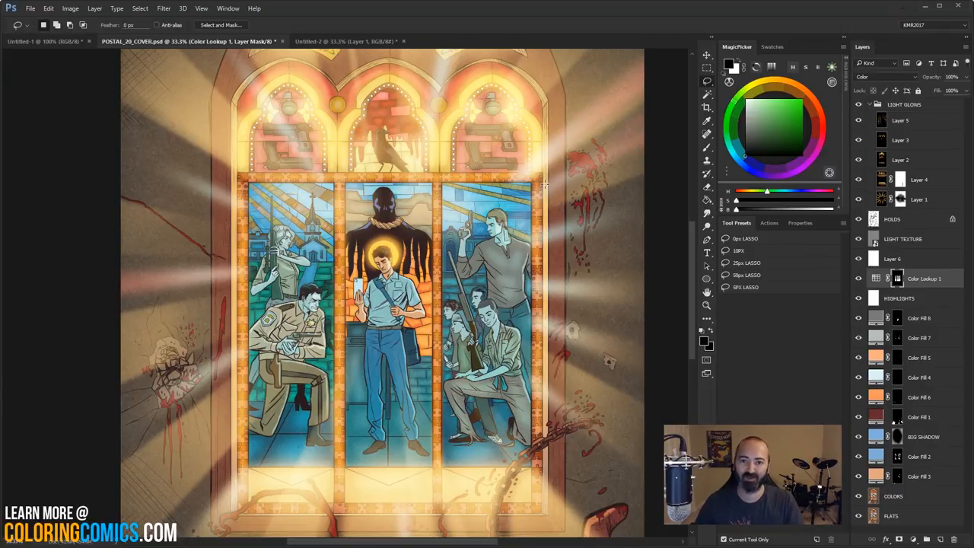
mouse_move(109, 54)
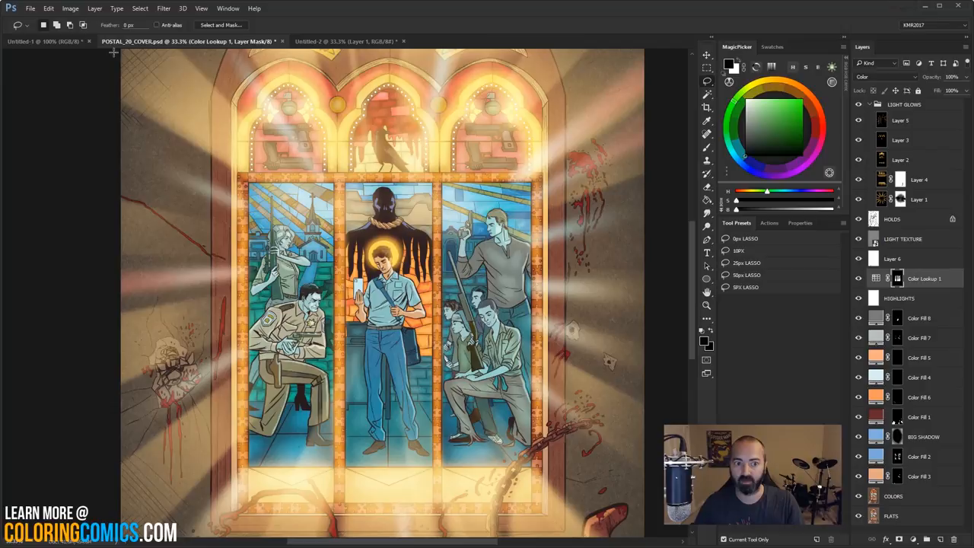
left_click(42, 41)
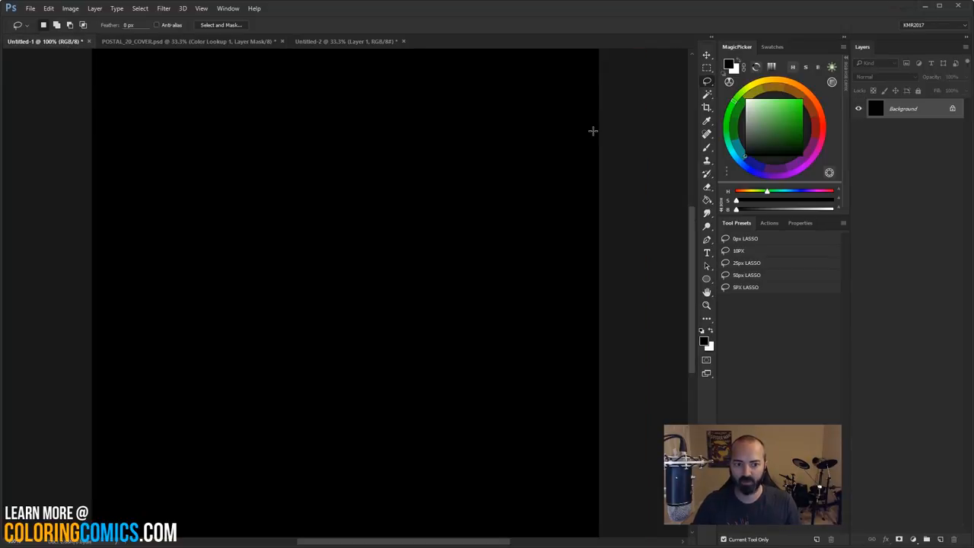
mouse_move(423, 158)
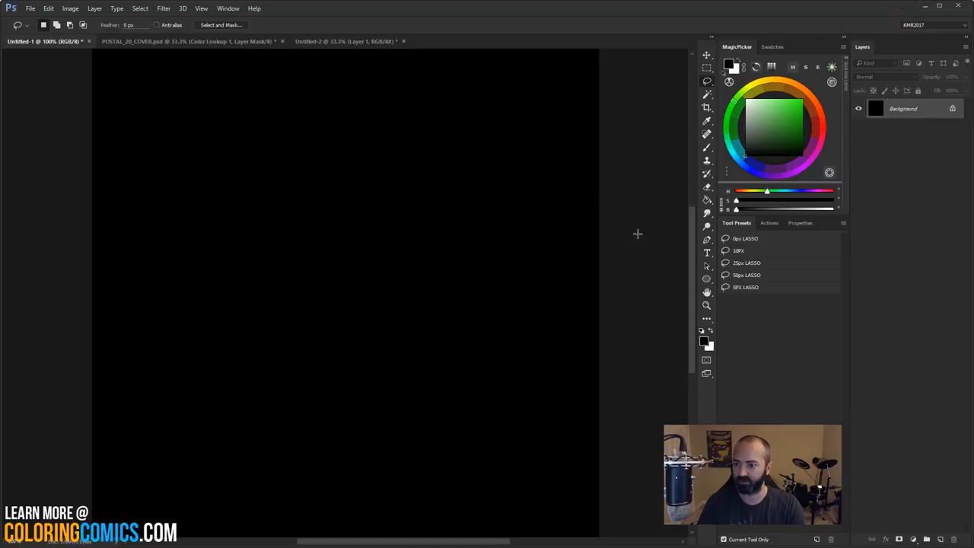
mouse_move(533, 254)
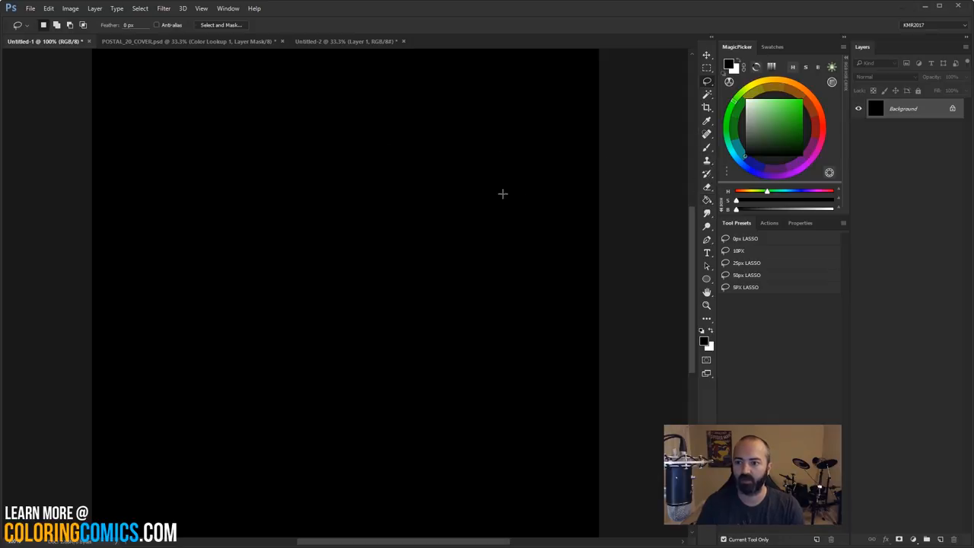
mouse_move(239, 95)
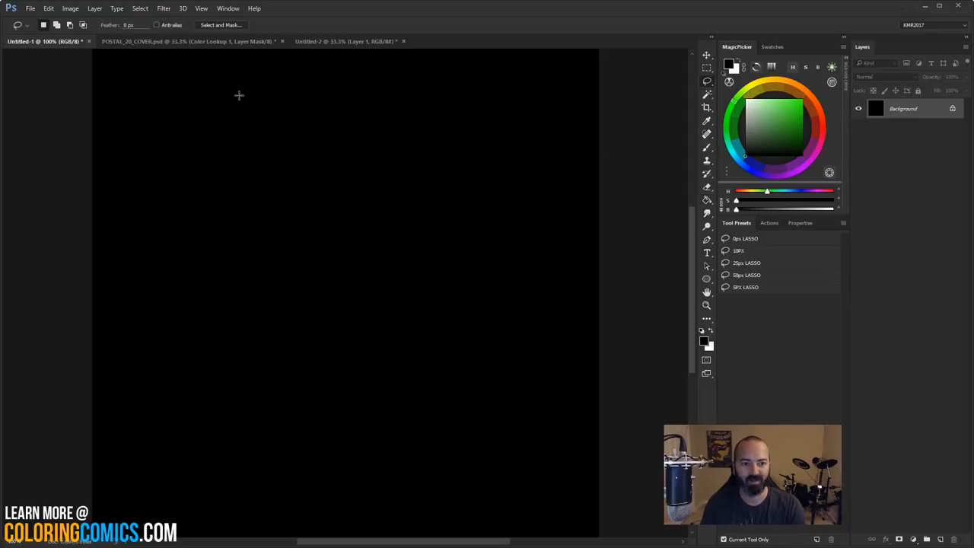
mouse_move(160, 82)
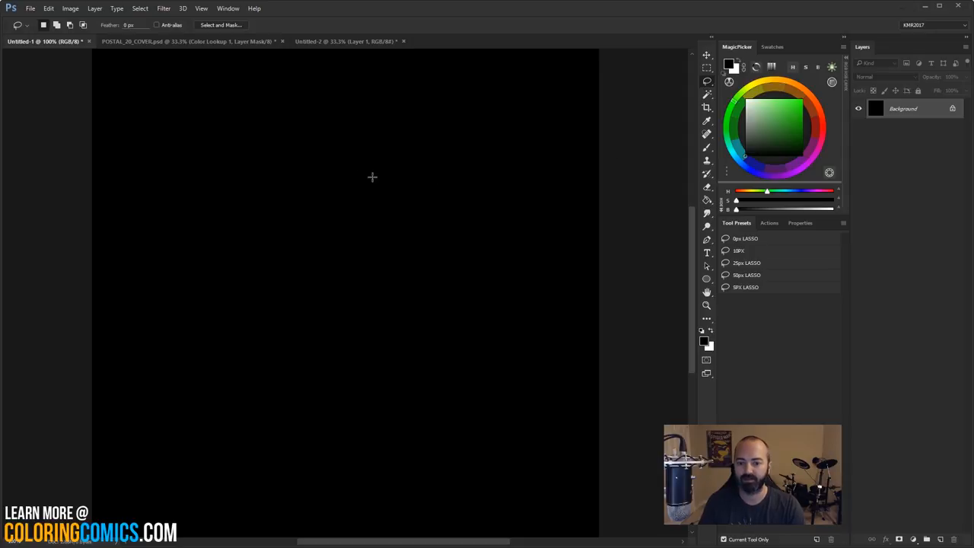
Step: Lasso a freehand shape with 0 px feather and choose a green fill colour
left_click_drag(339, 115, 385, 202)
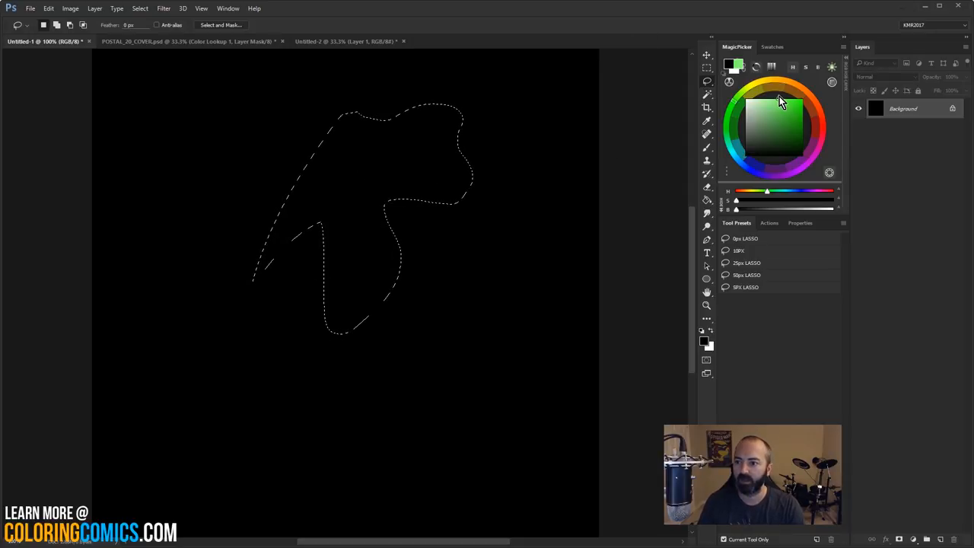
left_click(417, 189)
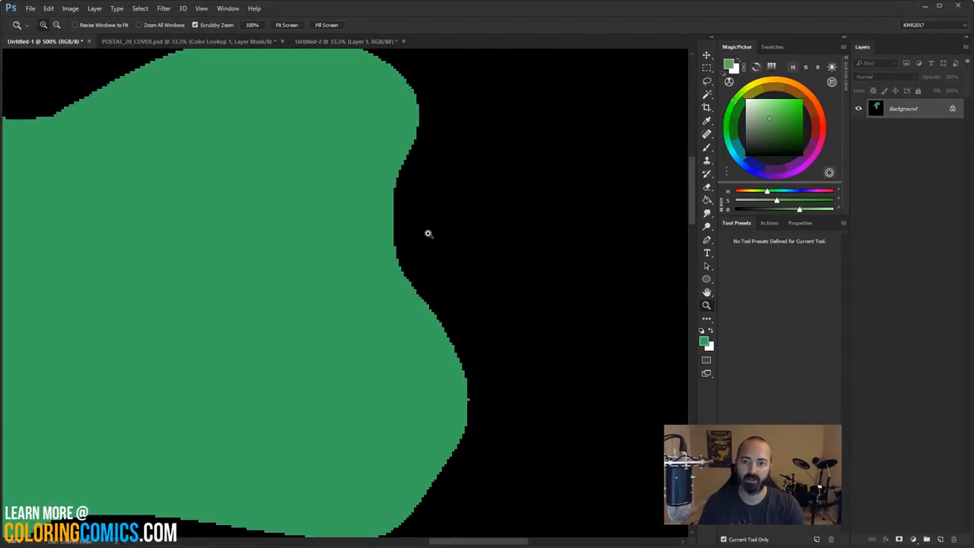
mouse_move(436, 170)
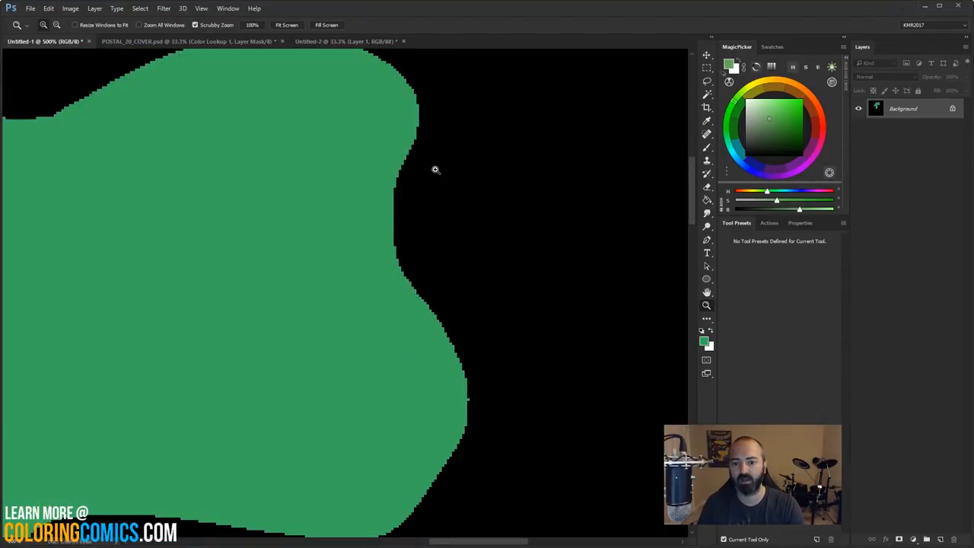
mouse_move(411, 257)
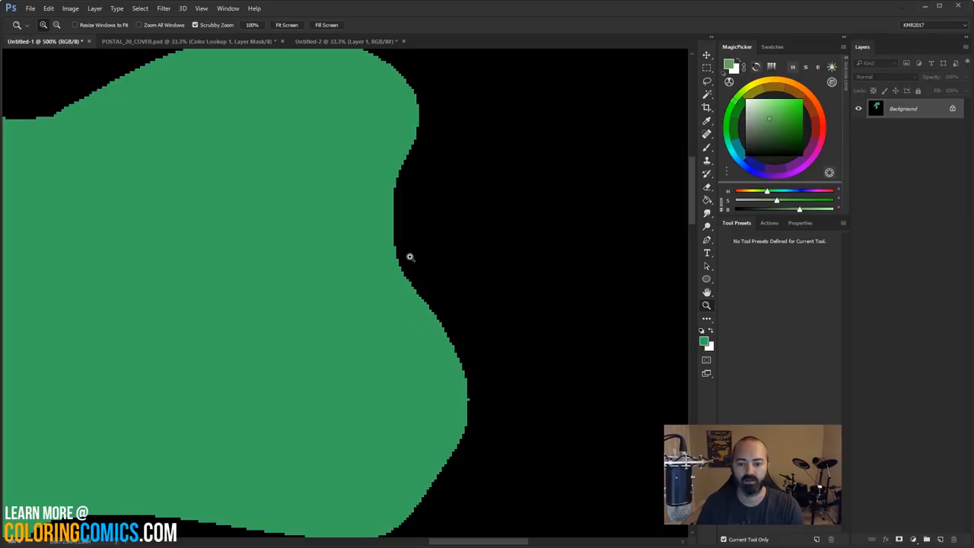
mouse_move(397, 286)
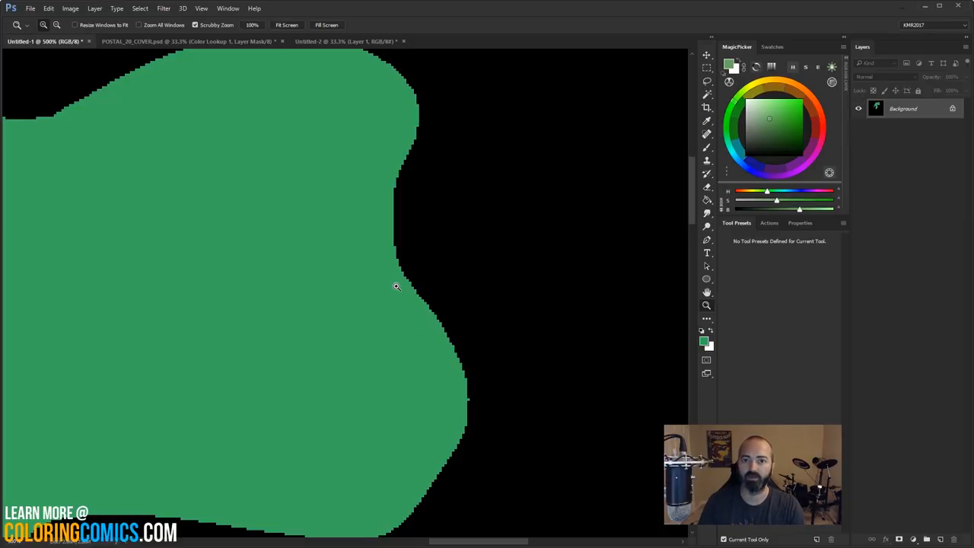
mouse_move(505, 64)
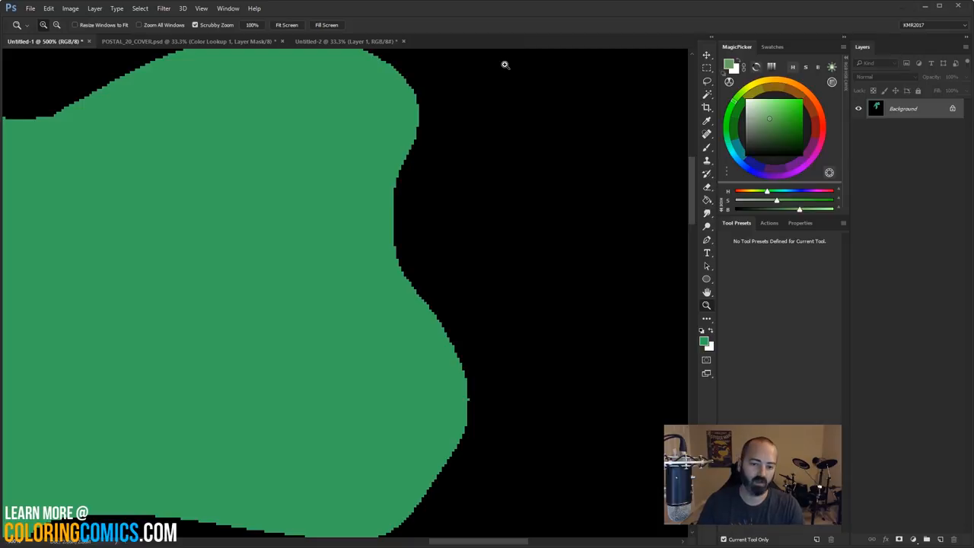
mouse_move(706, 284)
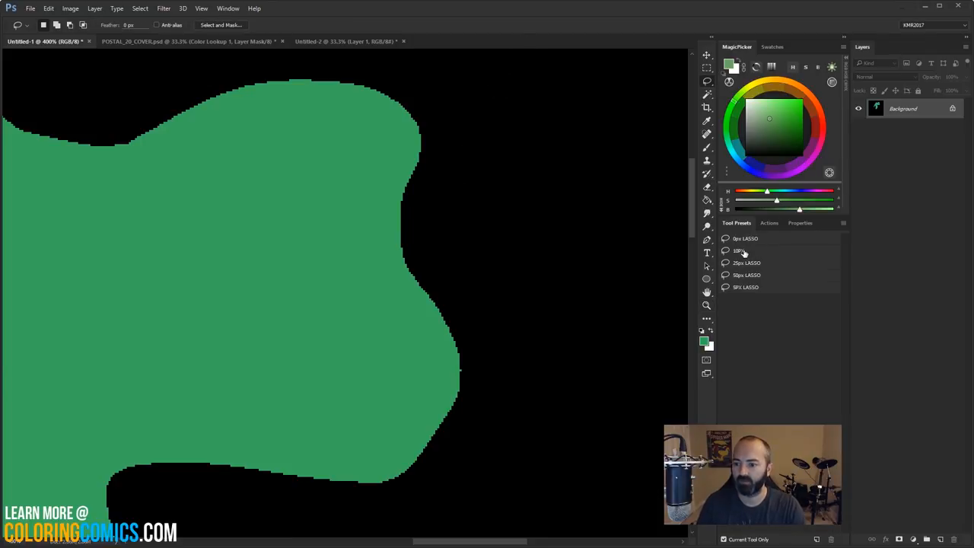
Step: Use the 10PX lasso preset and fill a soft-edged selection beside the shape with green
left_click(746, 250)
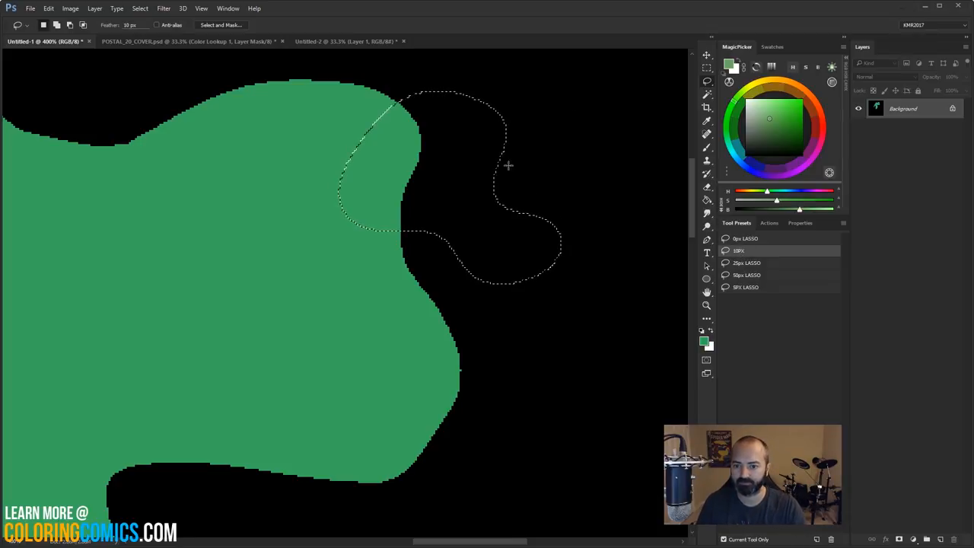
left_click(707, 188)
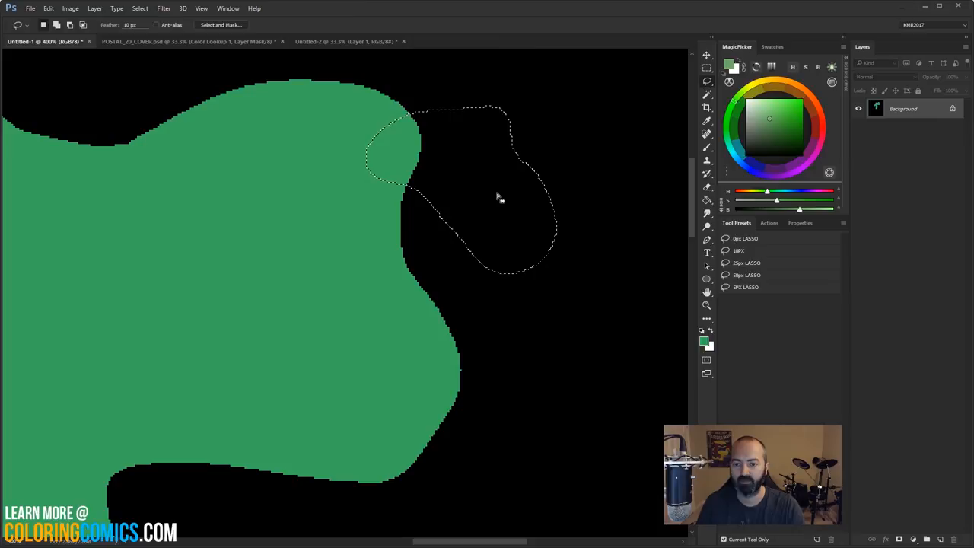
left_click(503, 231)
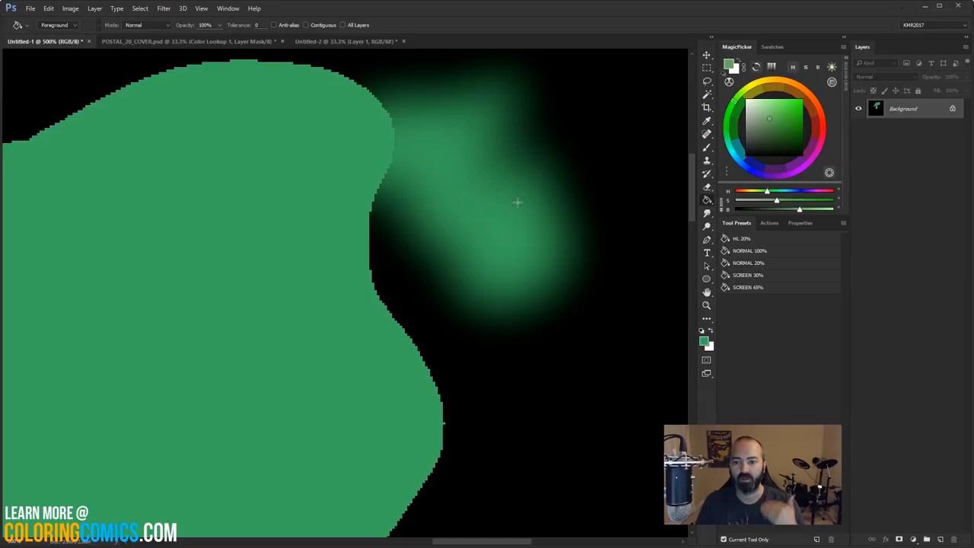
mouse_move(510, 227)
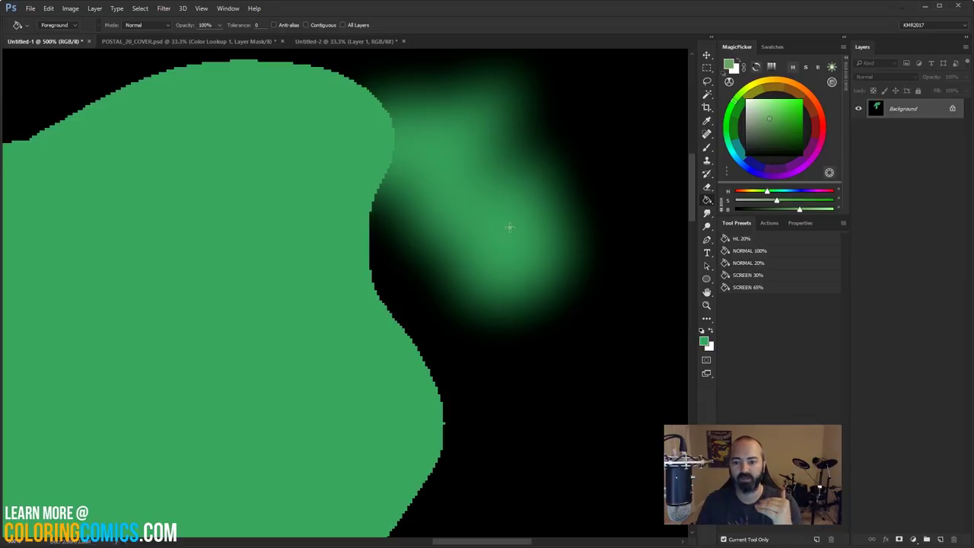
mouse_move(575, 112)
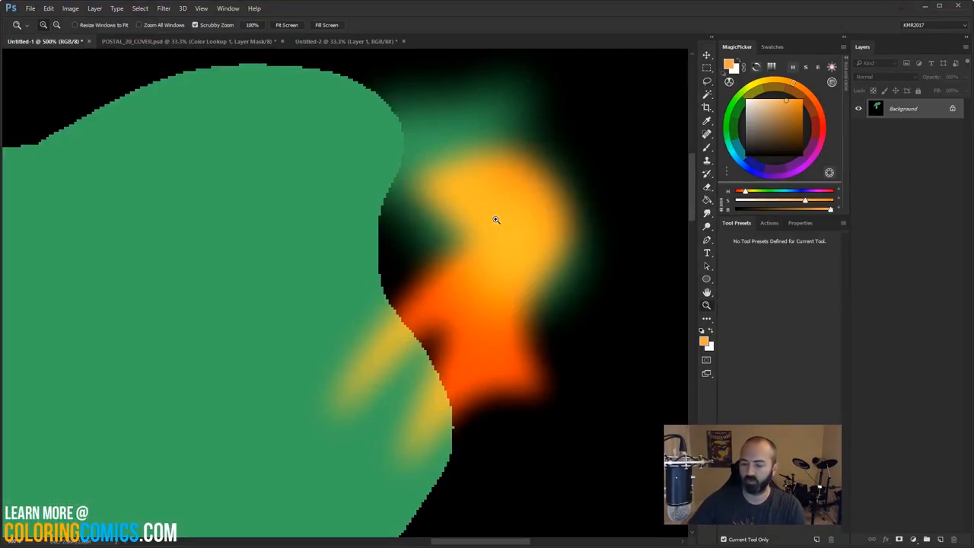
mouse_move(470, 218)
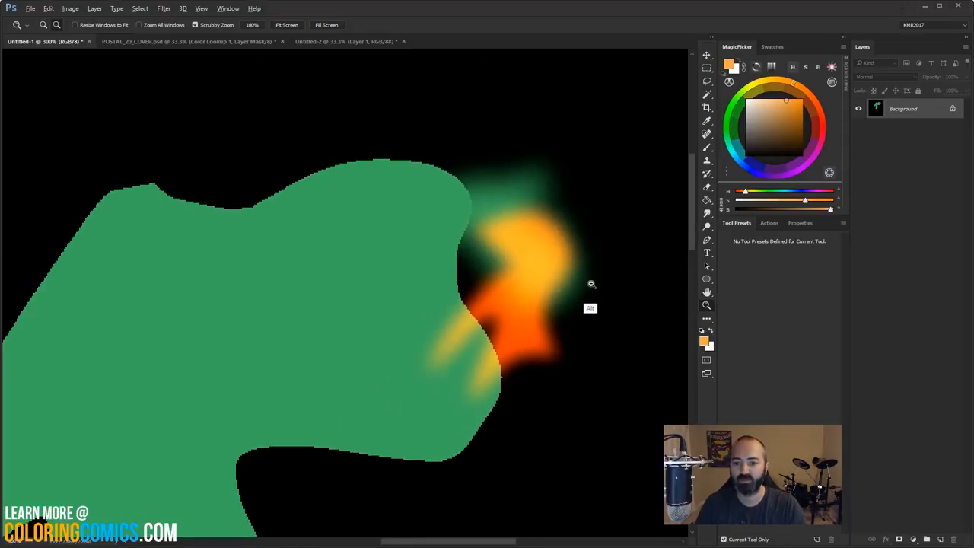
Step: Try the 50px LASSO preset, then wipe the canvas back to solid black and return to the 10PX preset
left_click(707, 81)
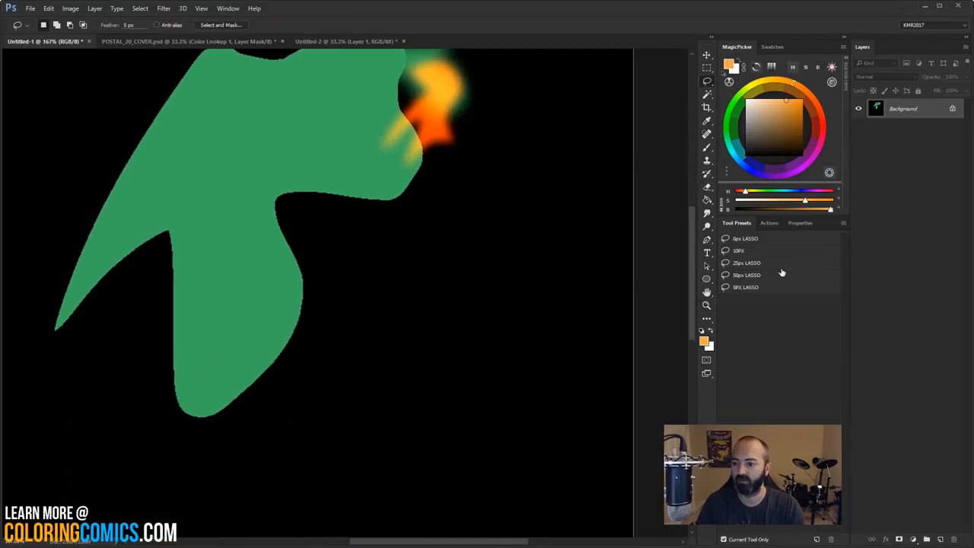
left_click(747, 263)
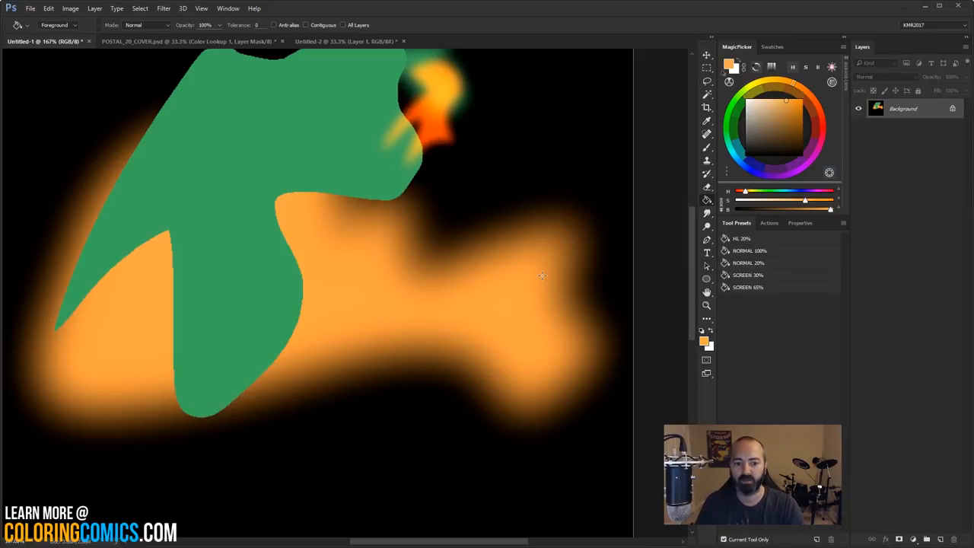
mouse_move(576, 125)
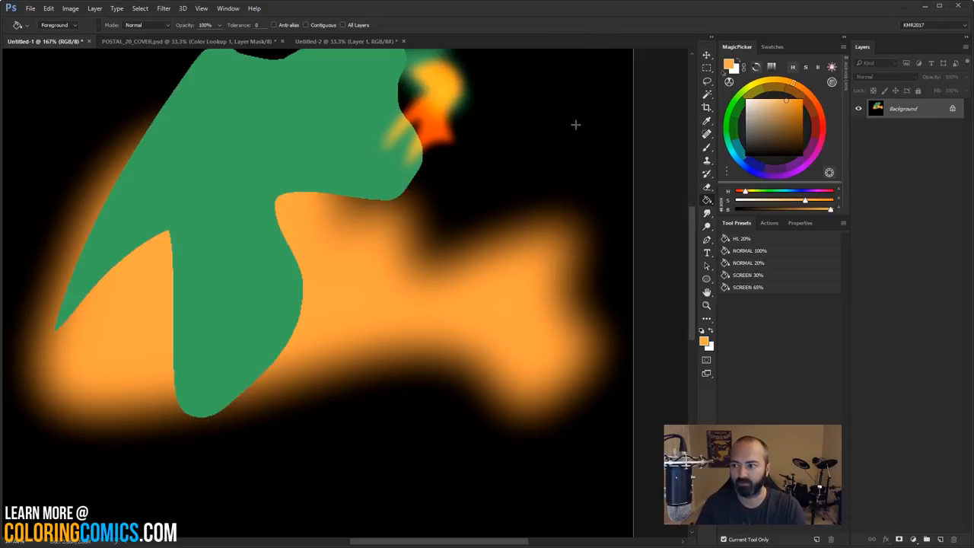
left_click(707, 82)
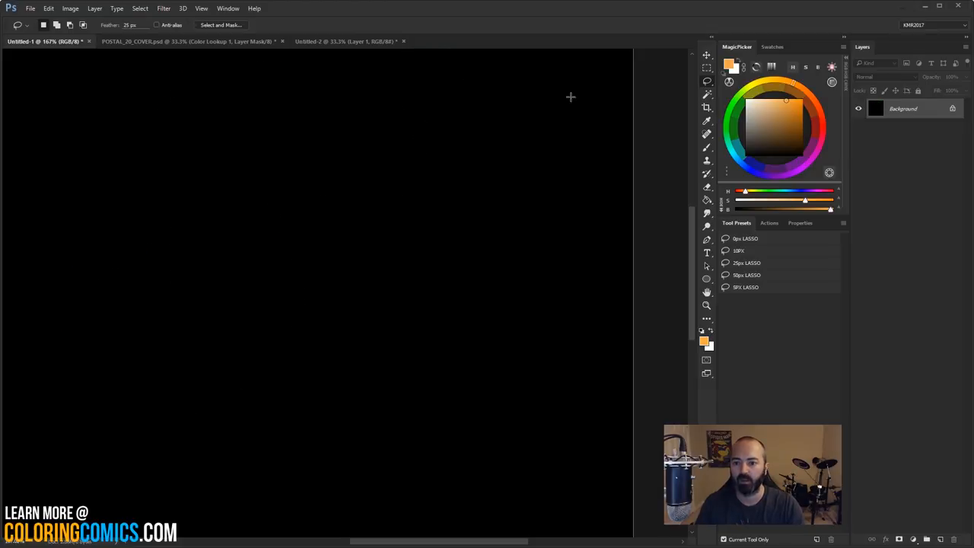
left_click(740, 250)
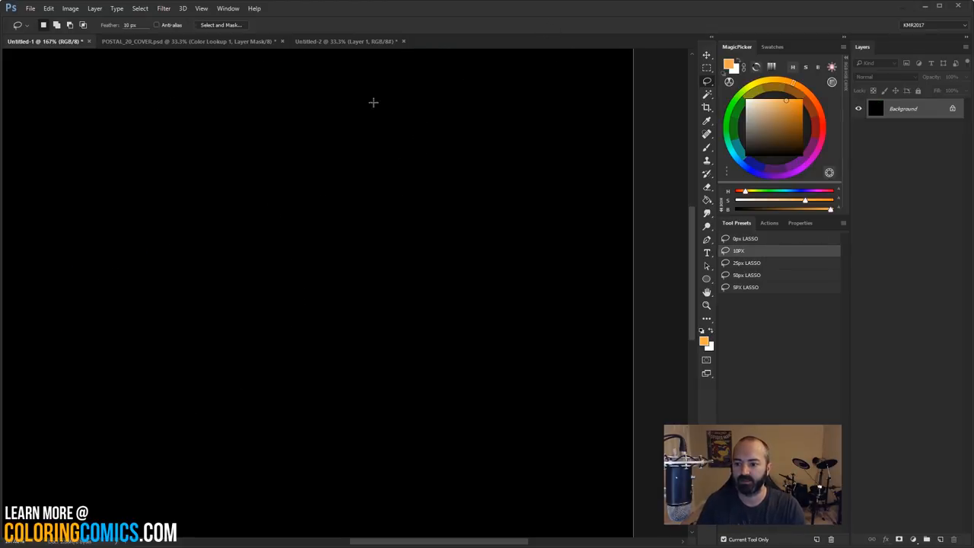
mouse_move(226, 238)
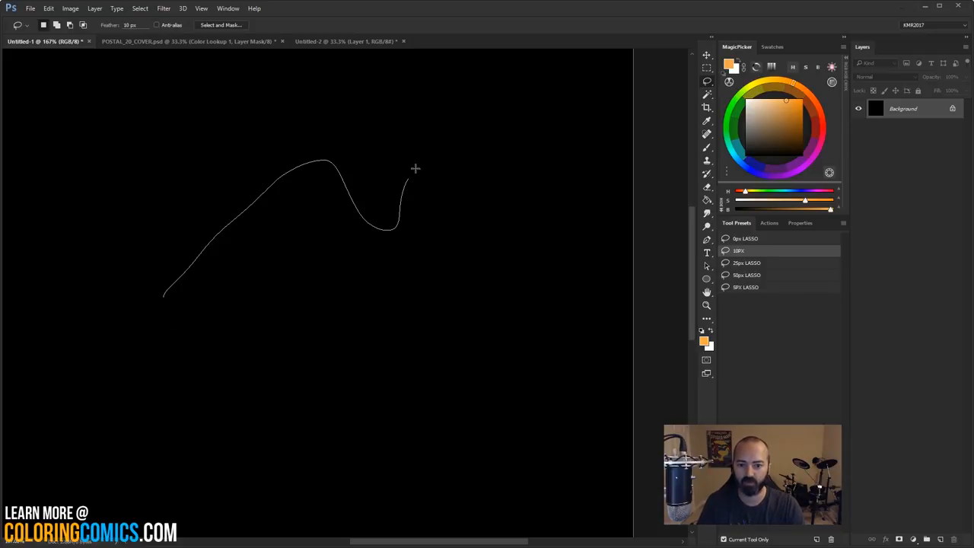
left_click_drag(415, 168, 324, 326)
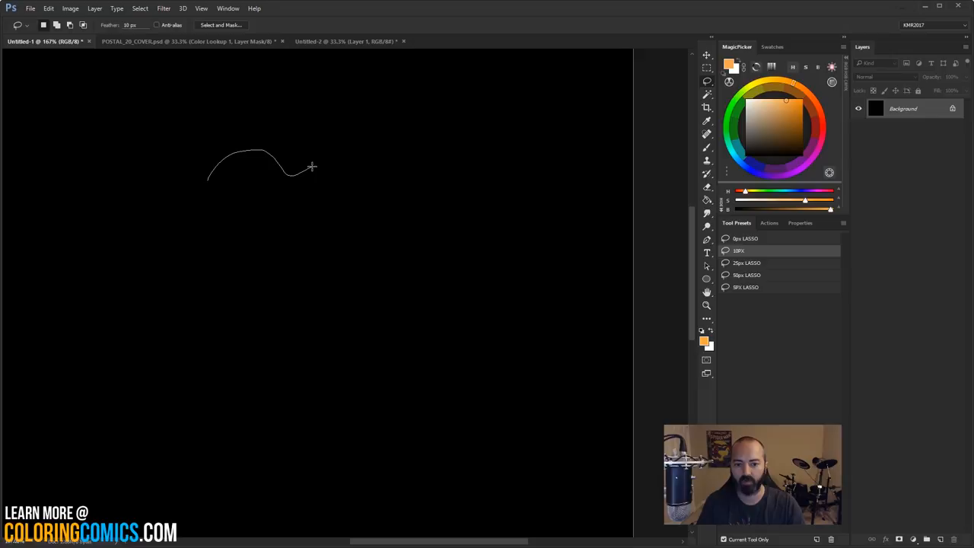
left_click_drag(312, 167, 456, 191)
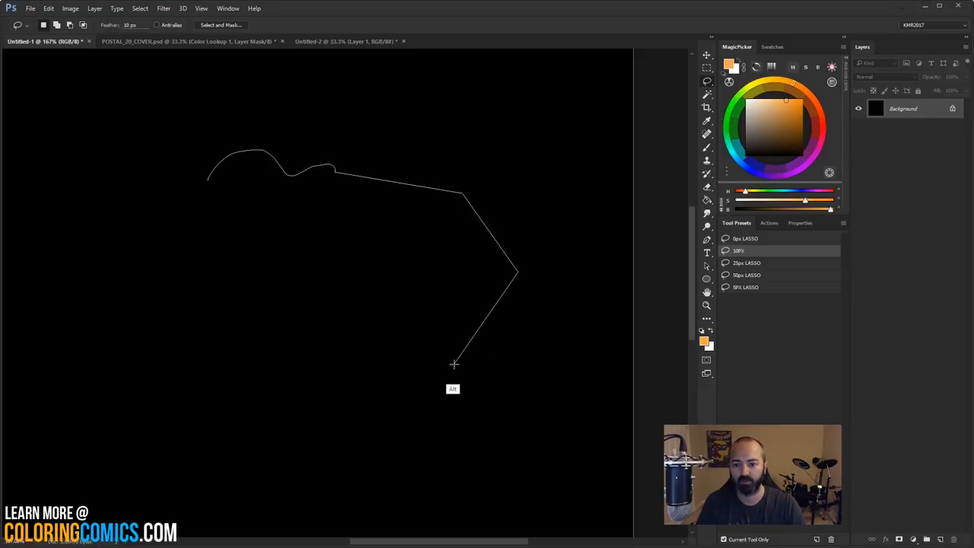
left_click(230, 297)
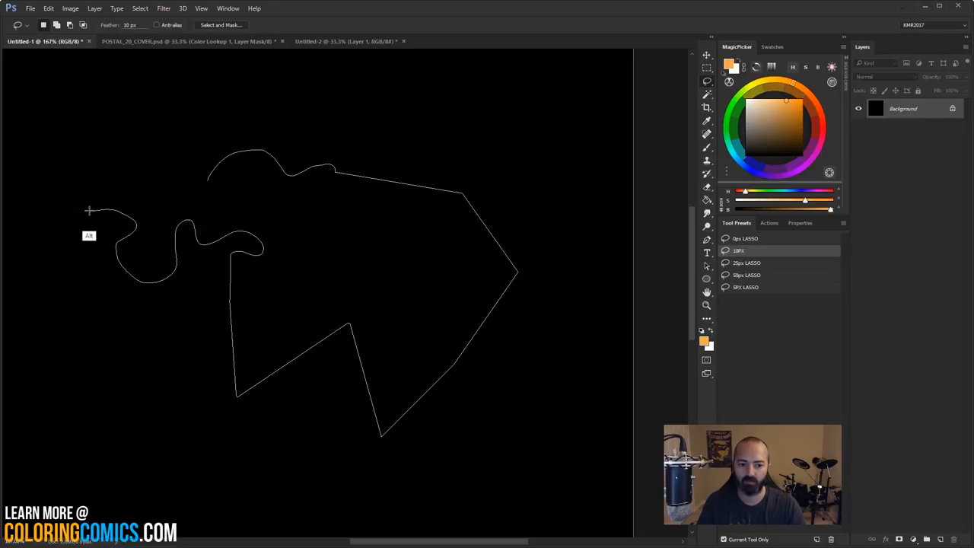
left_click(196, 139)
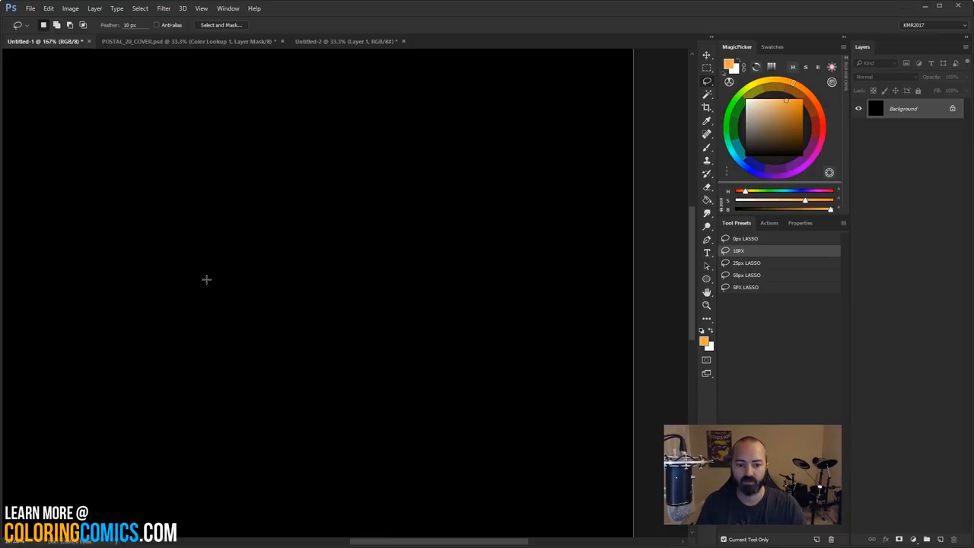
mouse_move(169, 316)
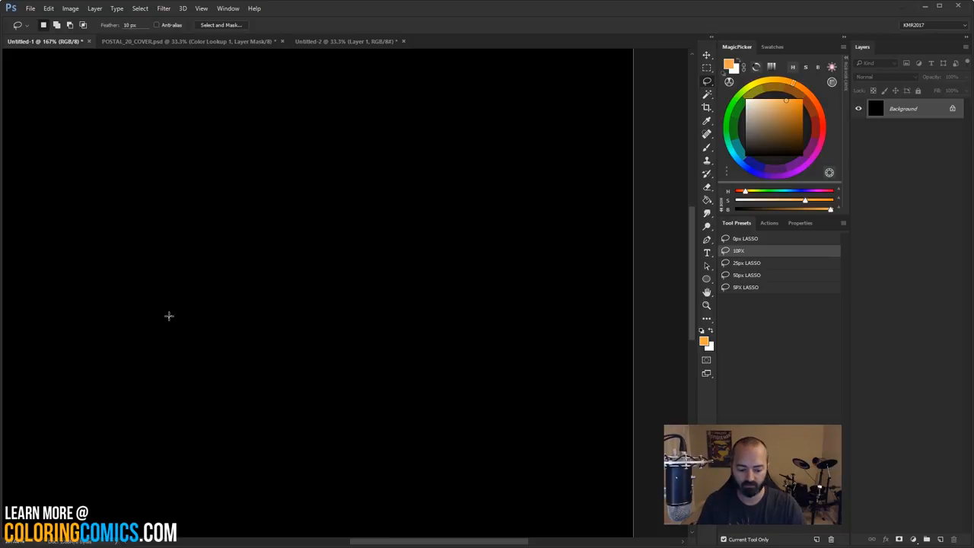
mouse_move(351, 205)
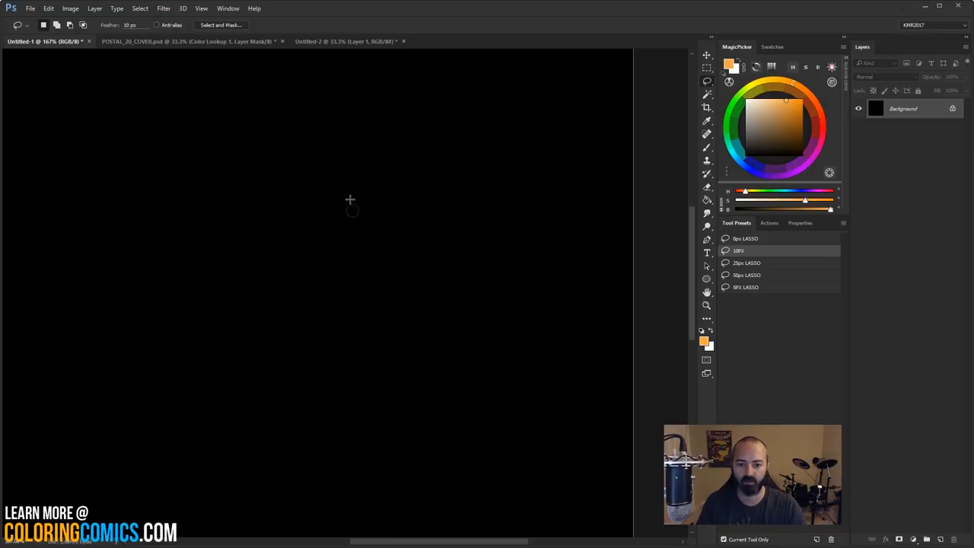
mouse_move(132, 312)
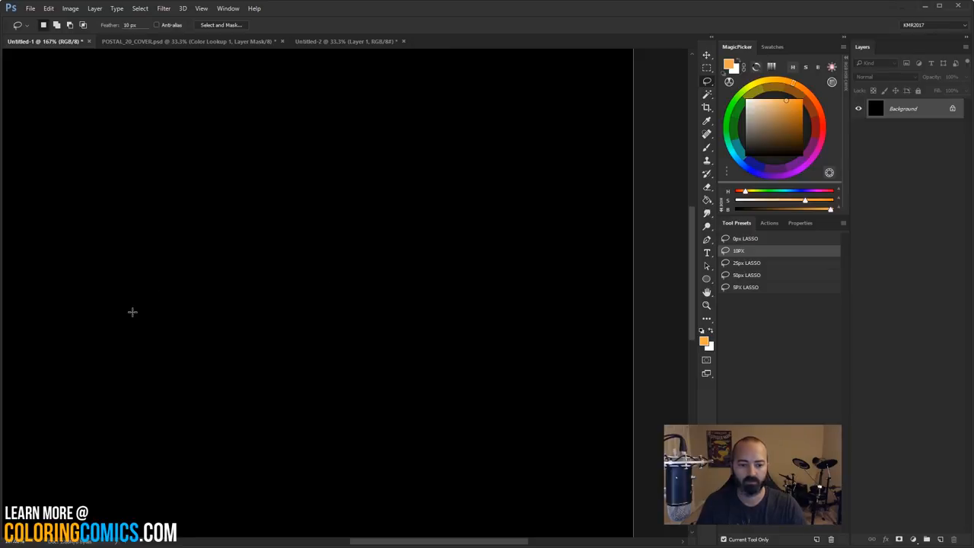
Step: Outline and paint a long soft orange light beam, then switch to the POSTAL cover document
left_click_drag(133, 312, 438, 119)
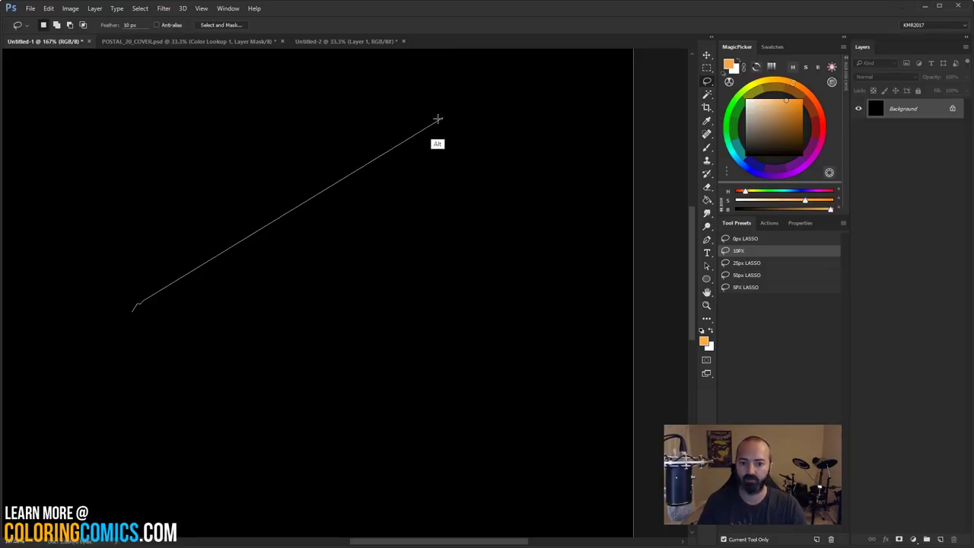
left_click(507, 80)
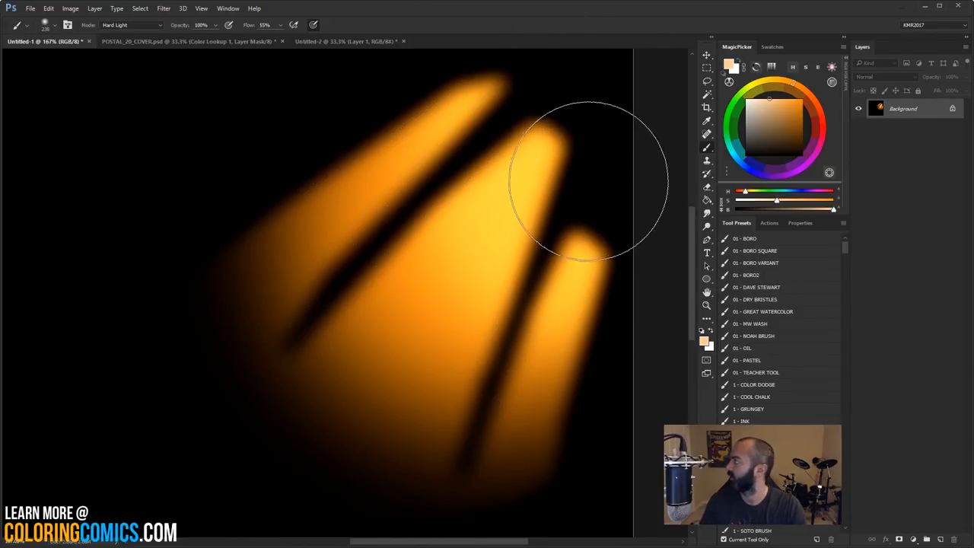
mouse_move(503, 194)
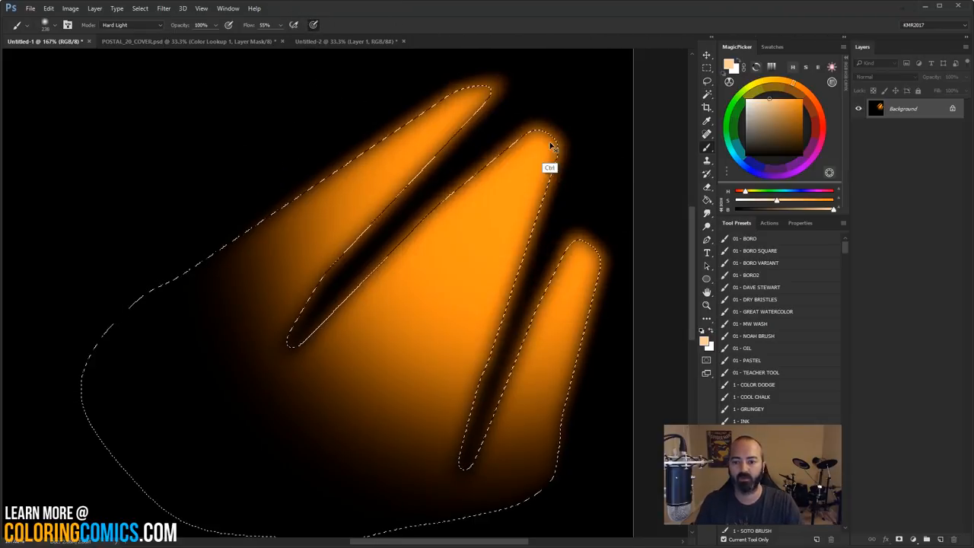
left_click(186, 42)
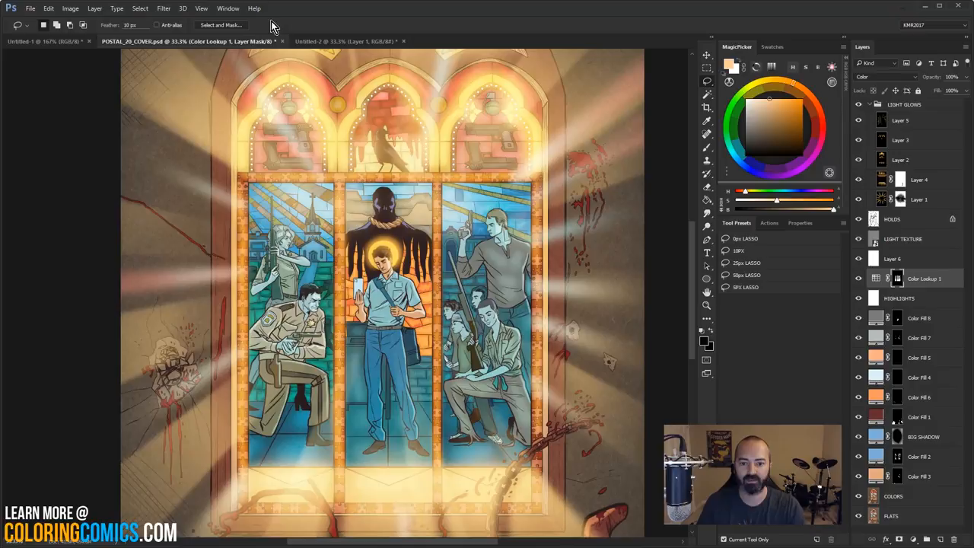
mouse_move(118, 5)
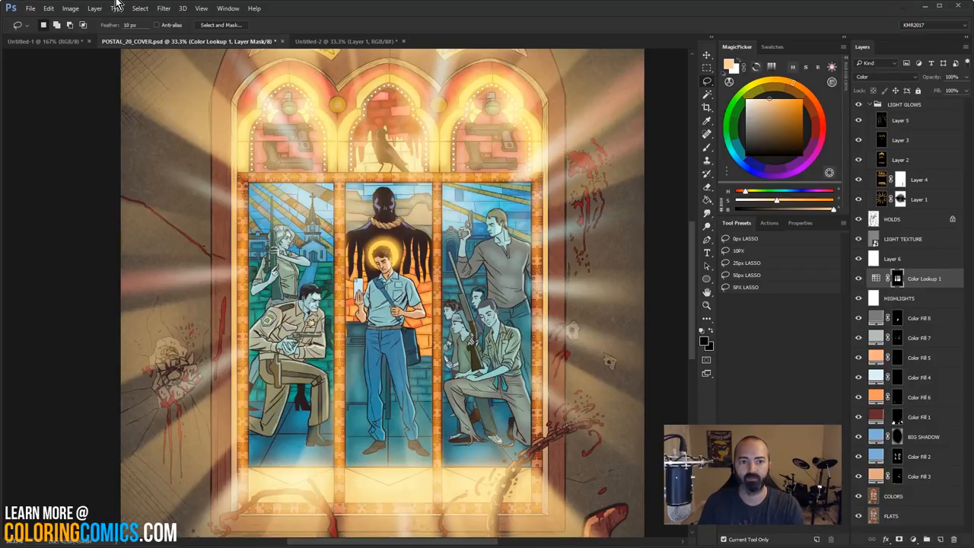
Step: Paint an orange star-shaped glow burst on Untitled-1, then return to the cover document
left_click(46, 41)
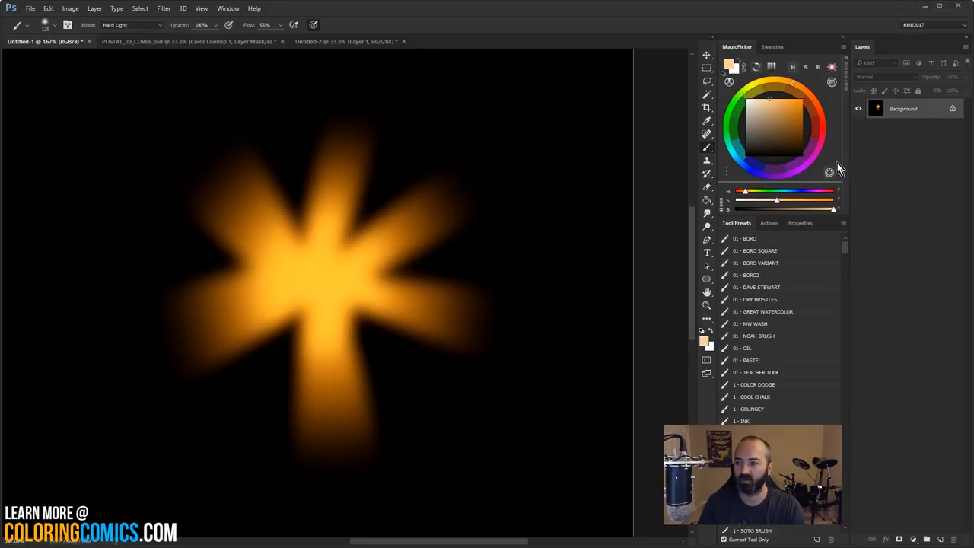
mouse_move(373, 270)
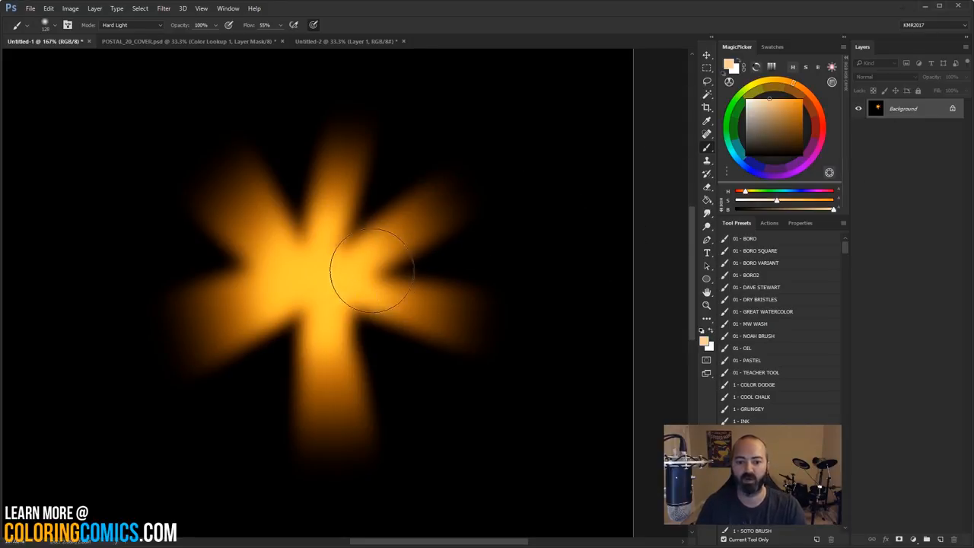
left_click(187, 41)
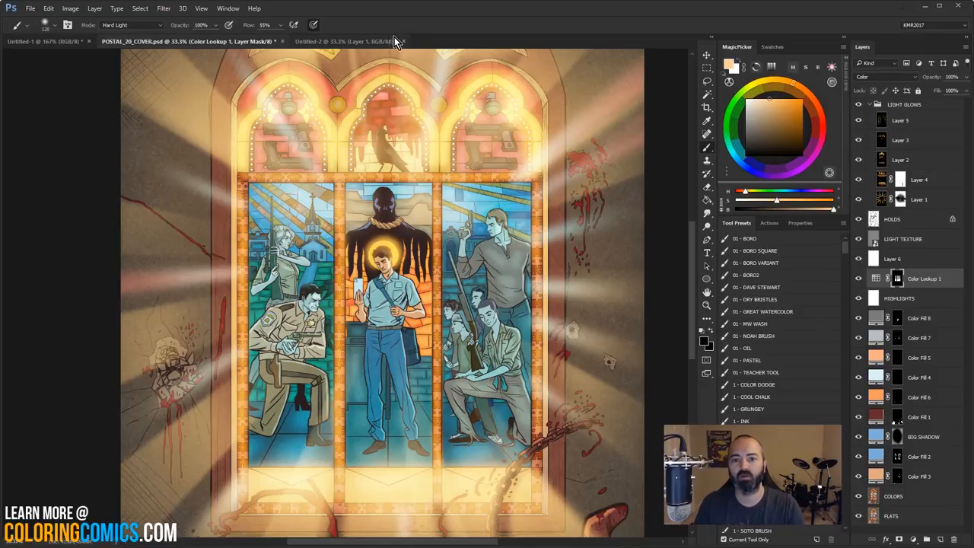
Step: On the Untitled-2 window photo, trial a green beam colour and switch to the 25px LASSO preset
left_click(342, 41)
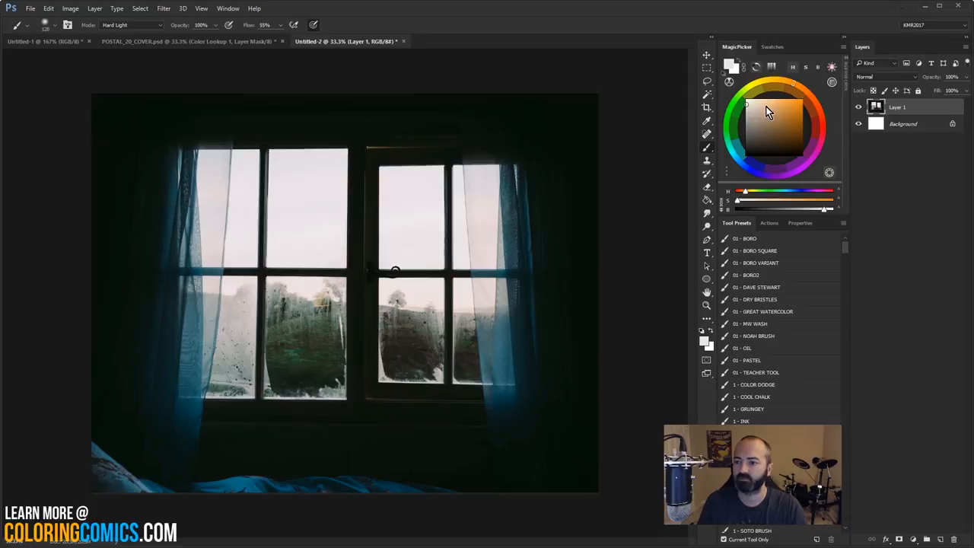
mouse_move(729, 135)
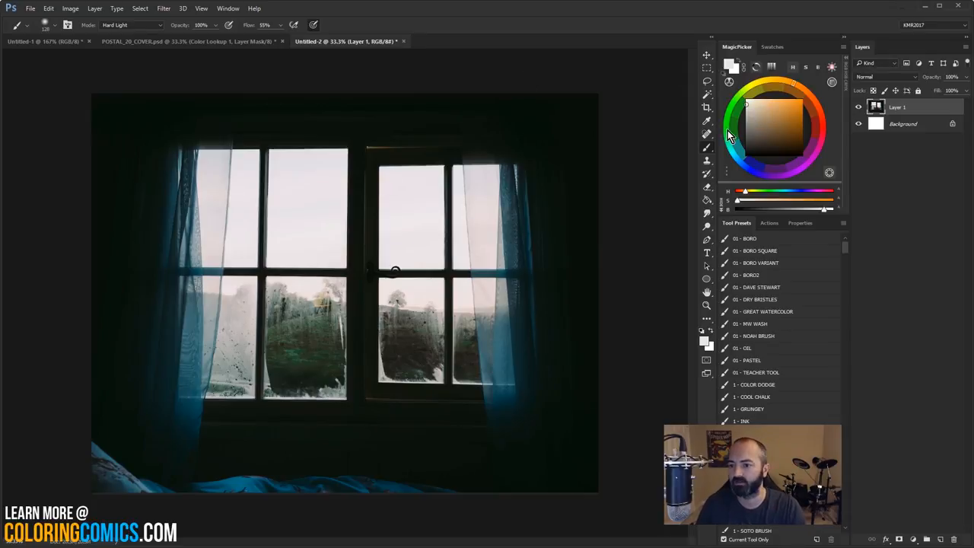
left_click(772, 87)
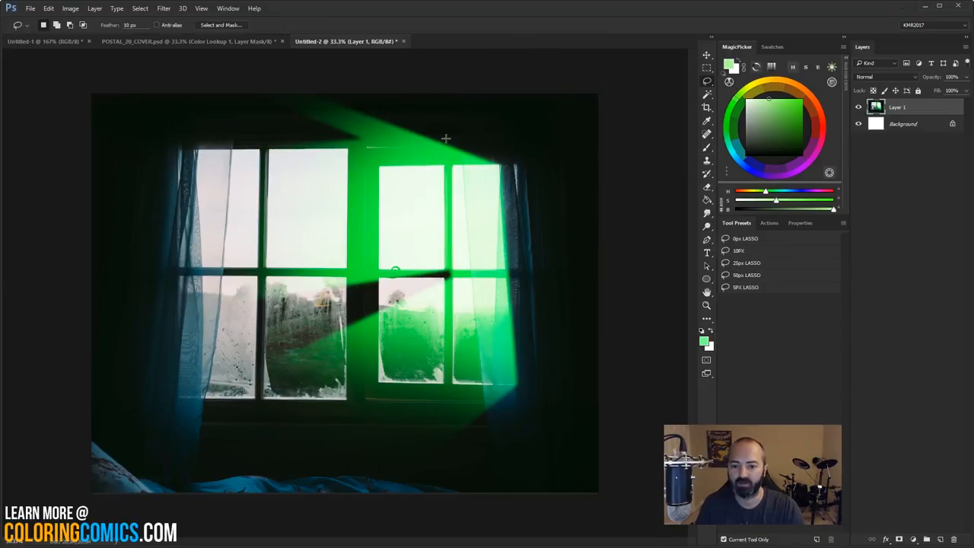
mouse_move(405, 129)
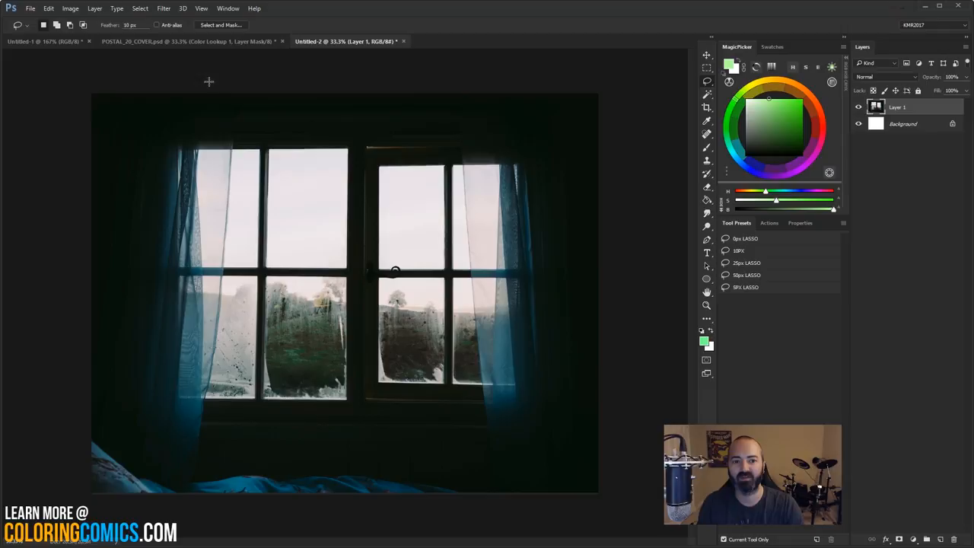
left_click(747, 263)
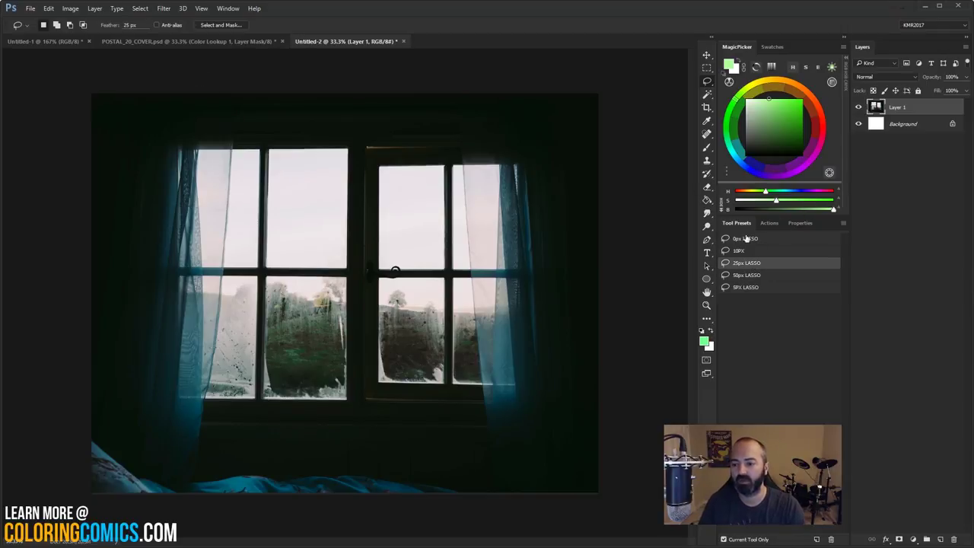
Step: Fill a 50 px feathered green glow over the right window, then return to the POSTAL_20_COVER document
left_click(747, 275)
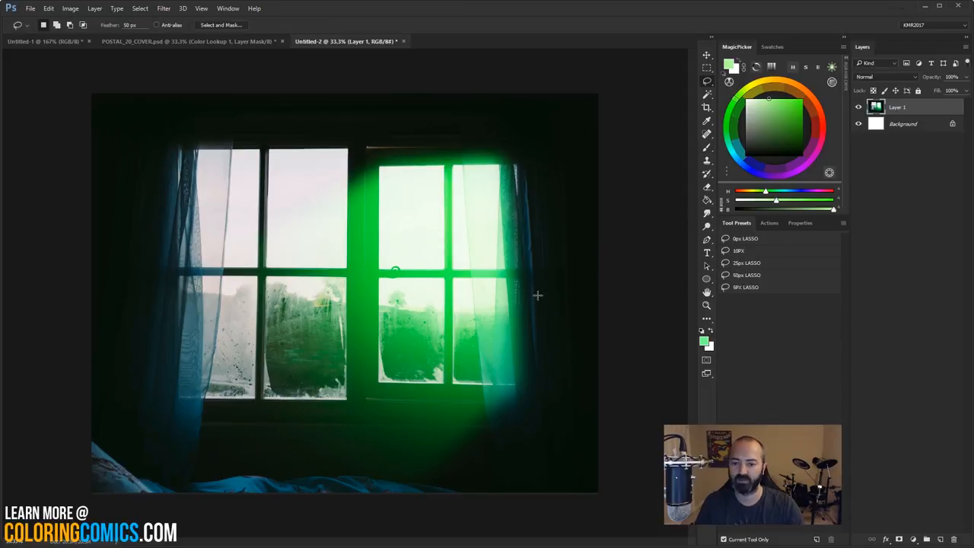
left_click(186, 41)
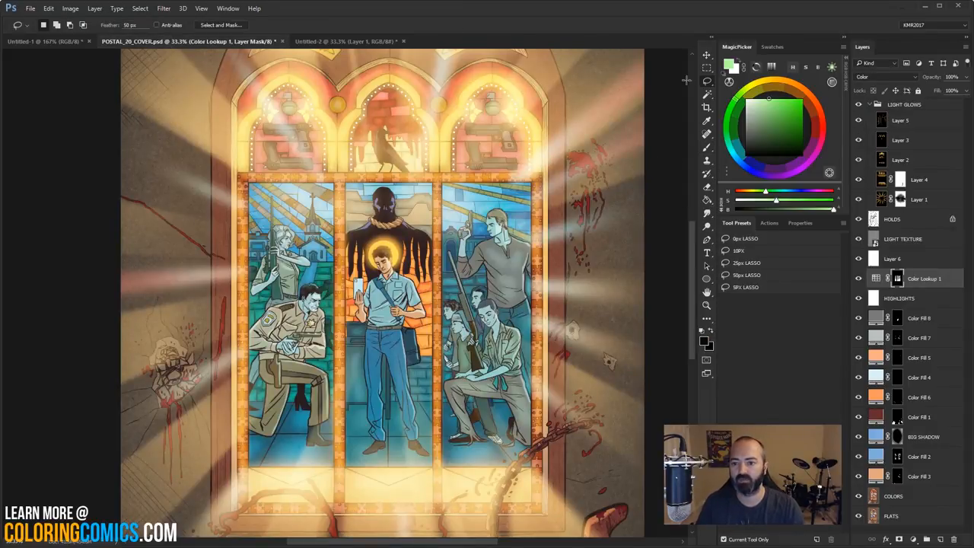
left_click(860, 160)
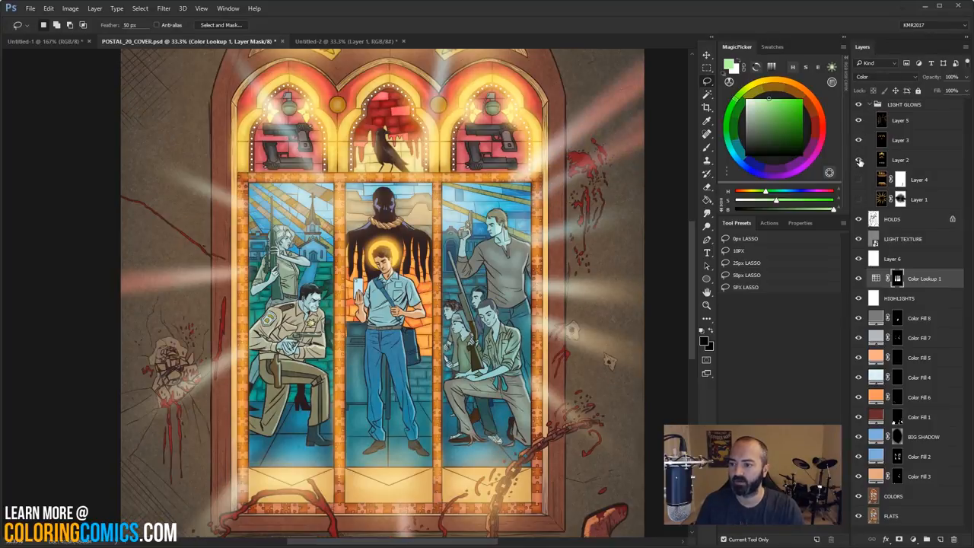
left_click(860, 161)
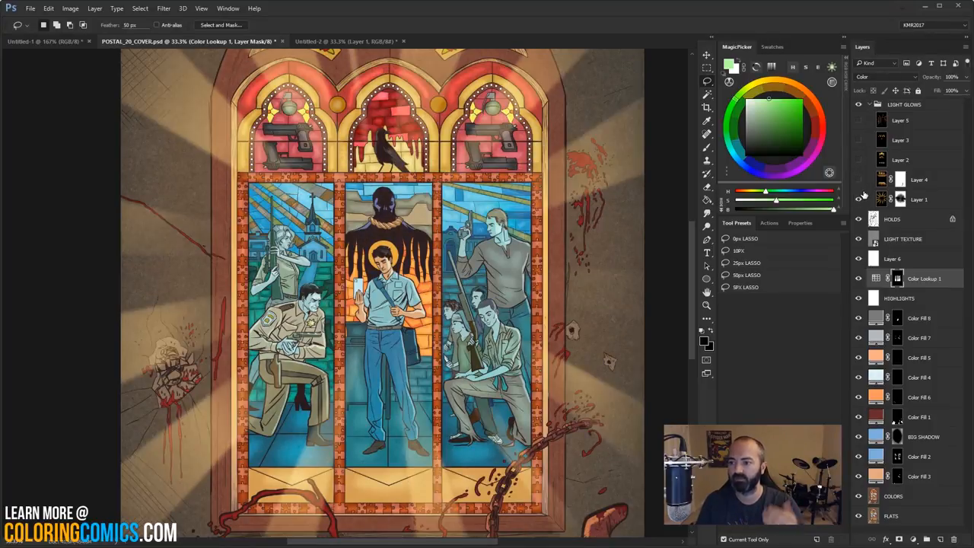
left_click(860, 199)
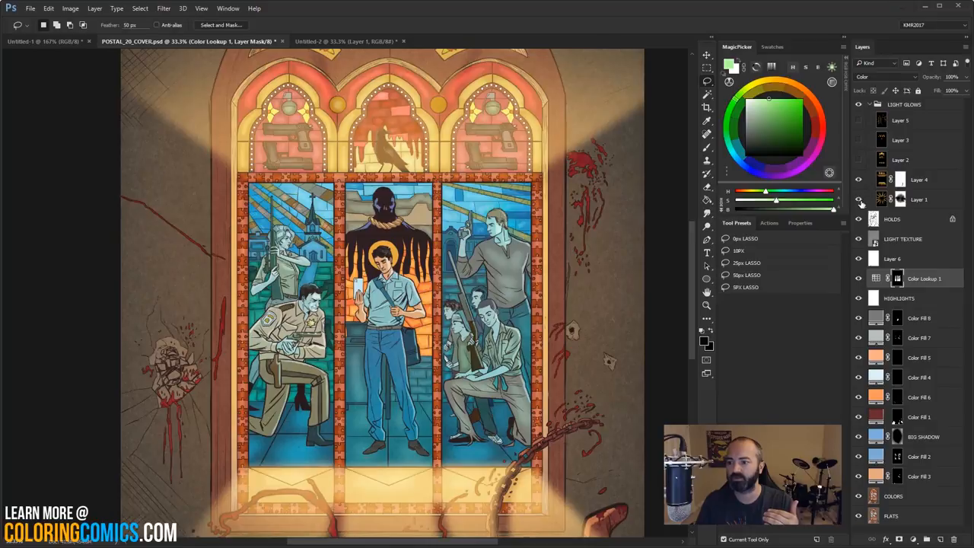
left_click(859, 148)
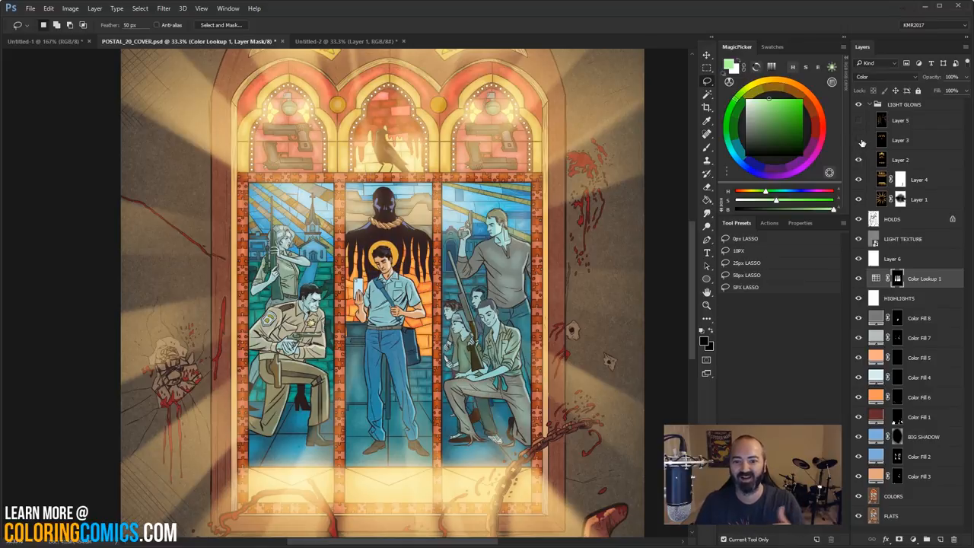
left_click(860, 140)
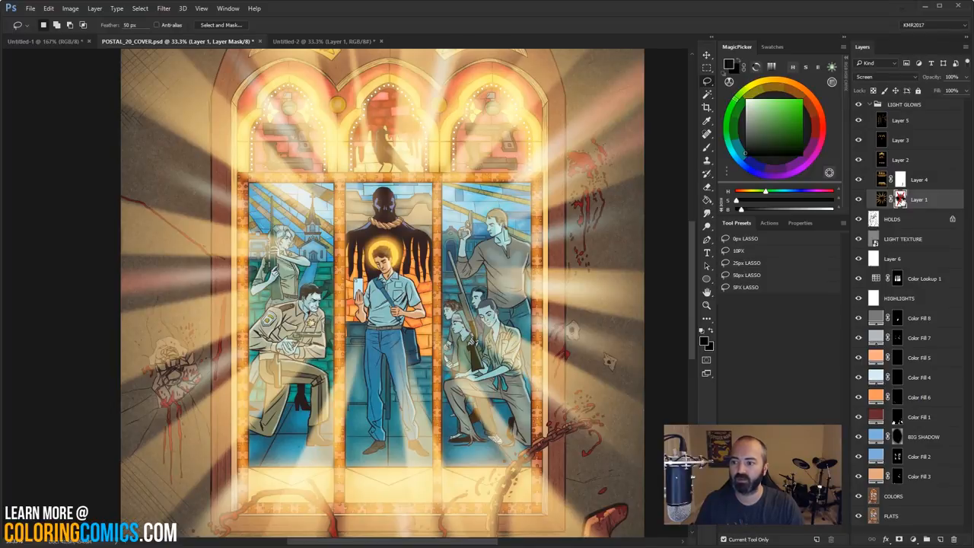
mouse_move(722, 227)
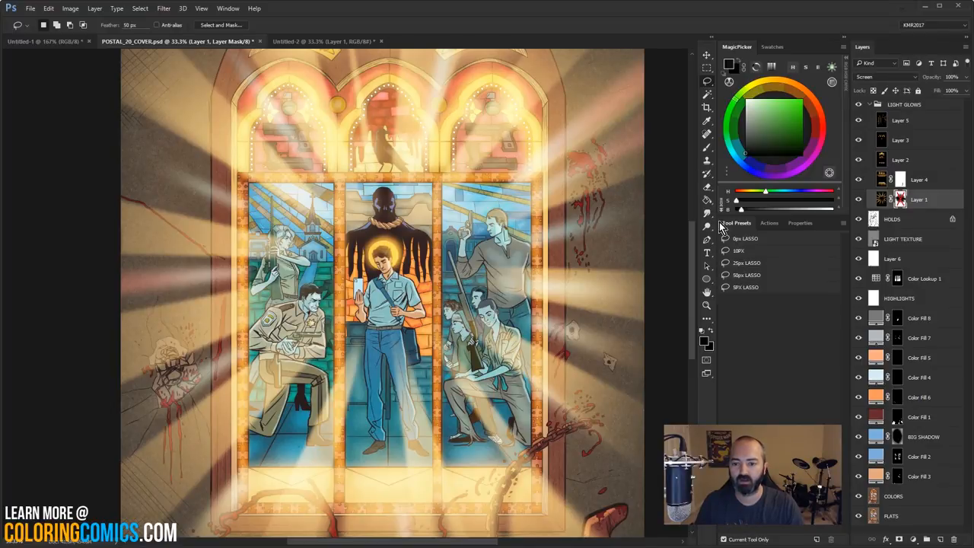
mouse_move(684, 197)
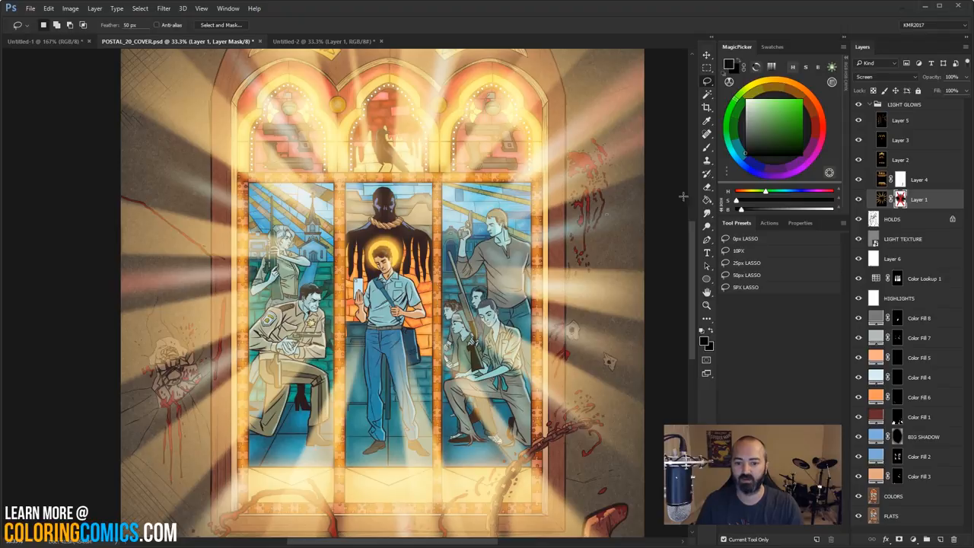